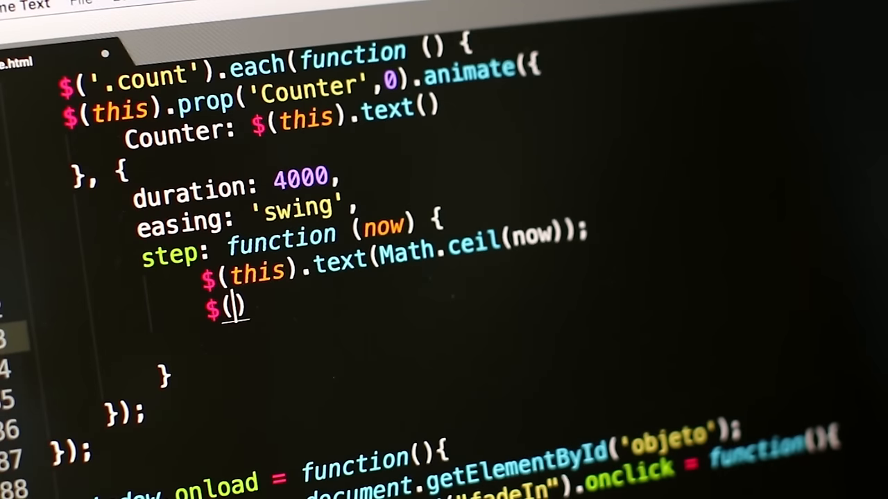
{"action": "type", "text": "this"}
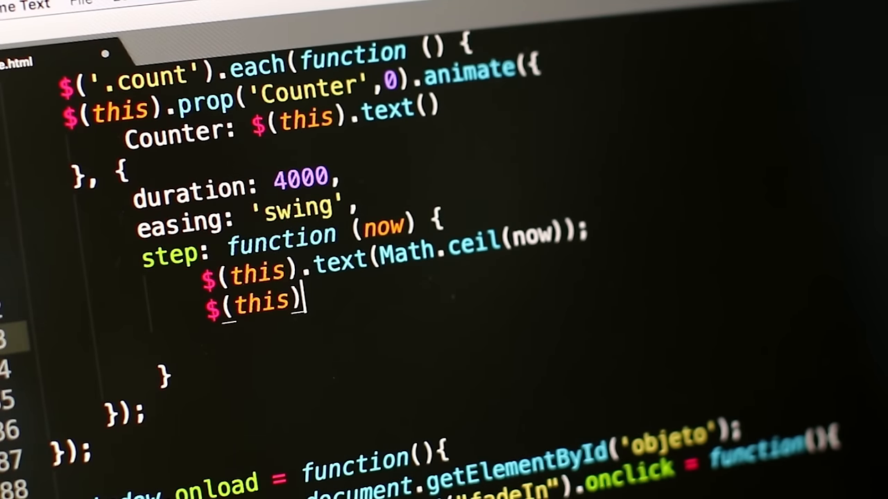
{"action": "type", "text": ".html"}
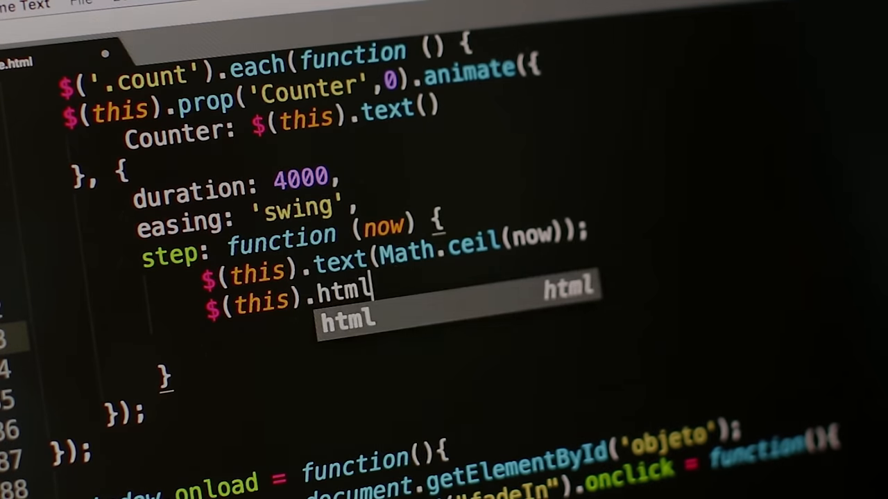